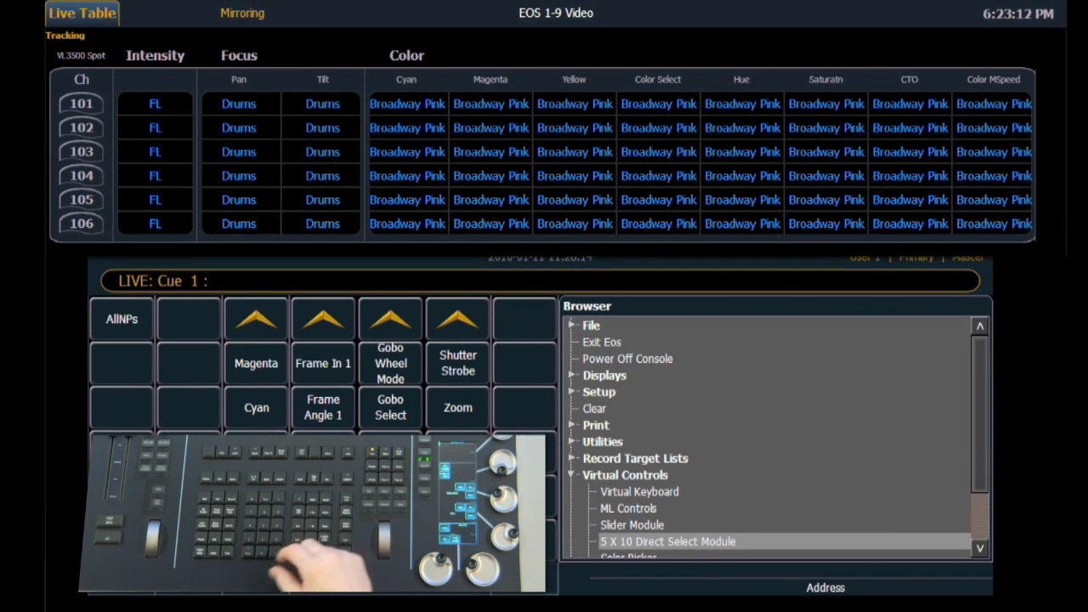
- Update Cue 1 with Make Absolute so channel 102 stores pan 59 and tilt 109
type("Chan 101")
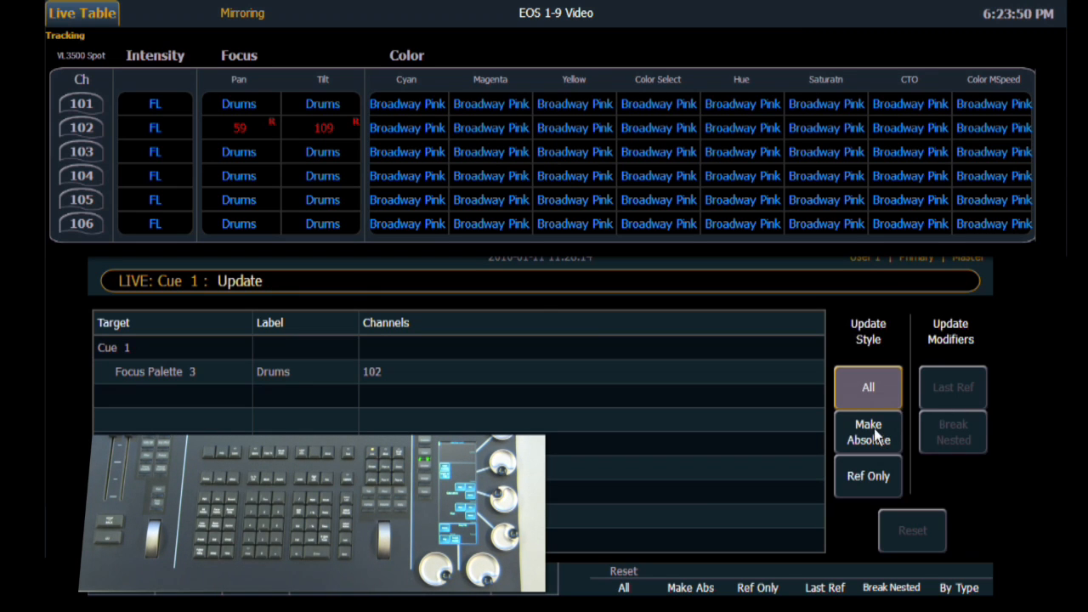
left_click(868, 433)
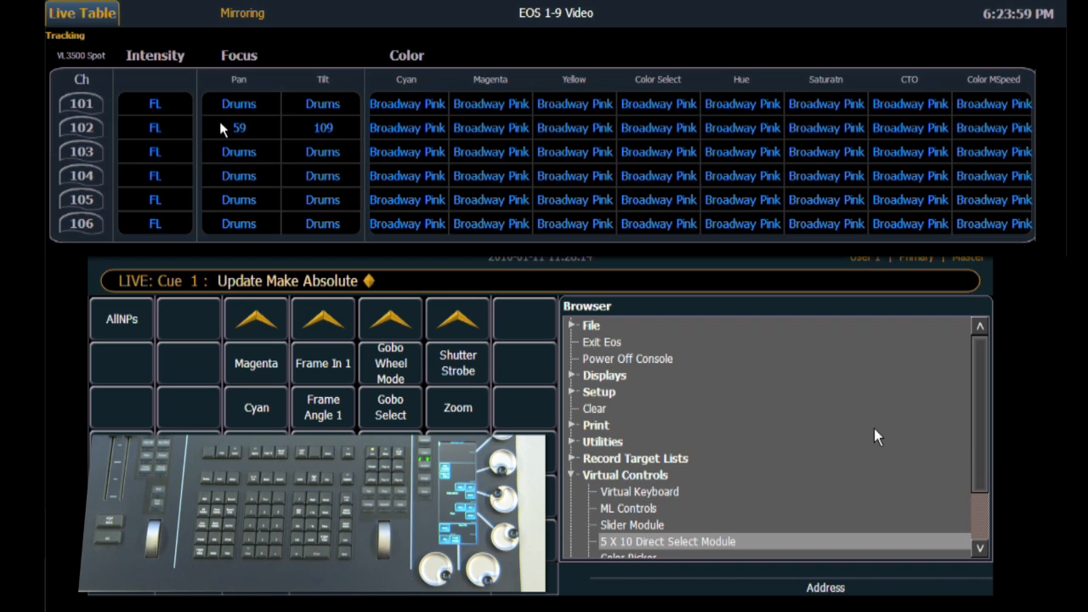
mouse_move(332, 143)
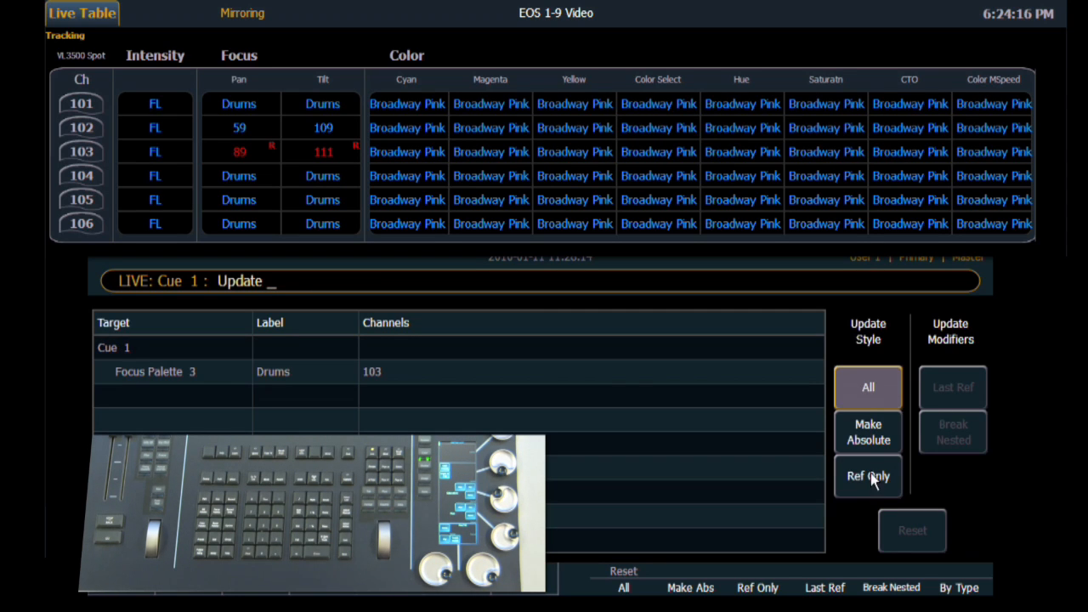
- Update with Ref Only so channel 103's position goes into the Drums focus palette
left_click(867, 476)
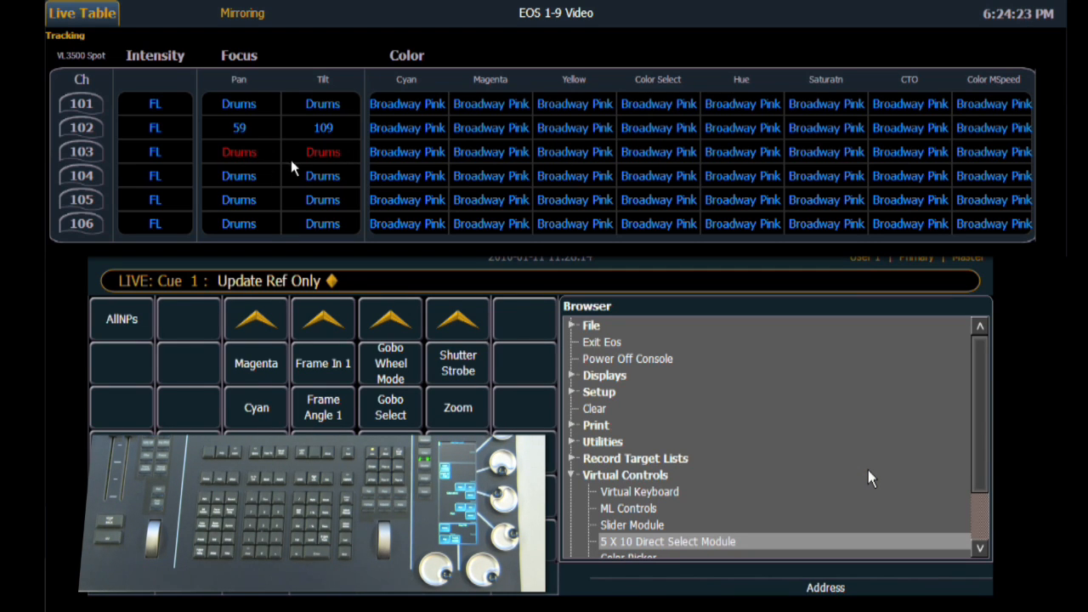
mouse_move(327, 199)
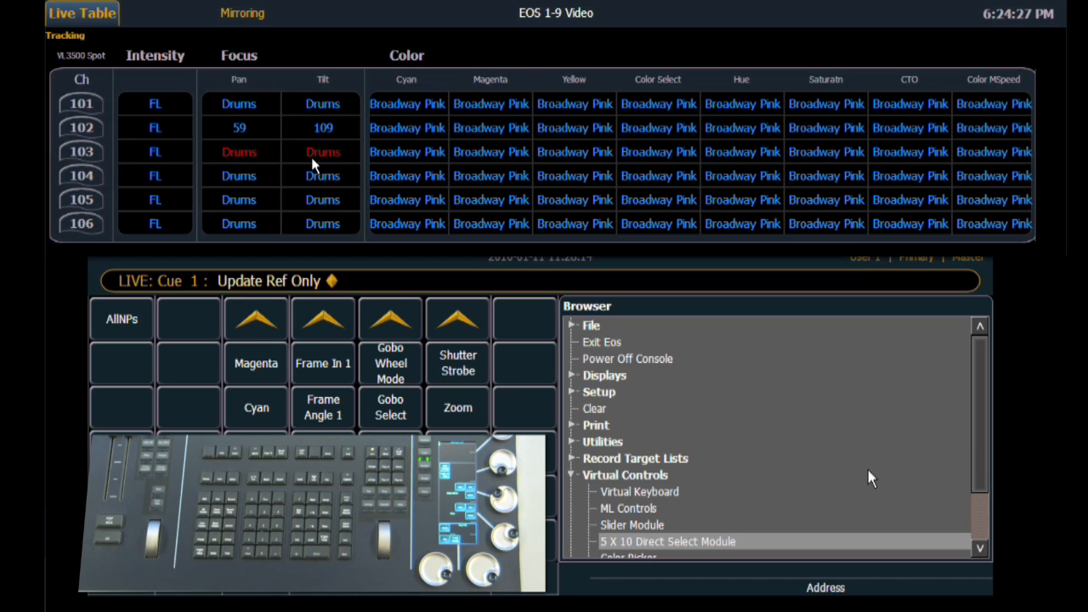
mouse_move(259, 162)
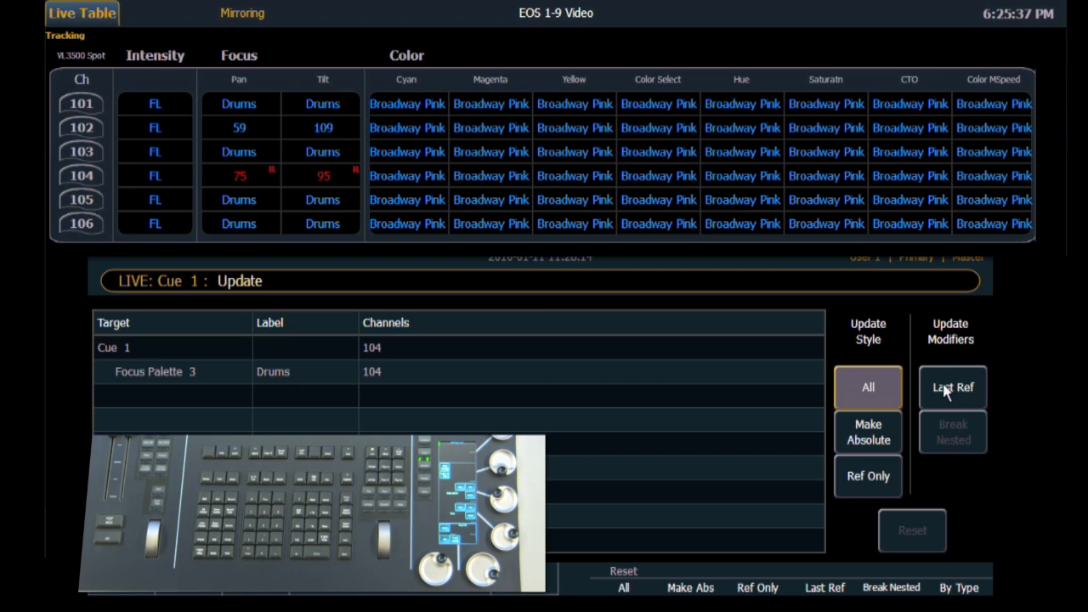
- Update with Last Ref so channel 104's pan 75 and tilt 95 go to Cyc
left_click(952, 387)
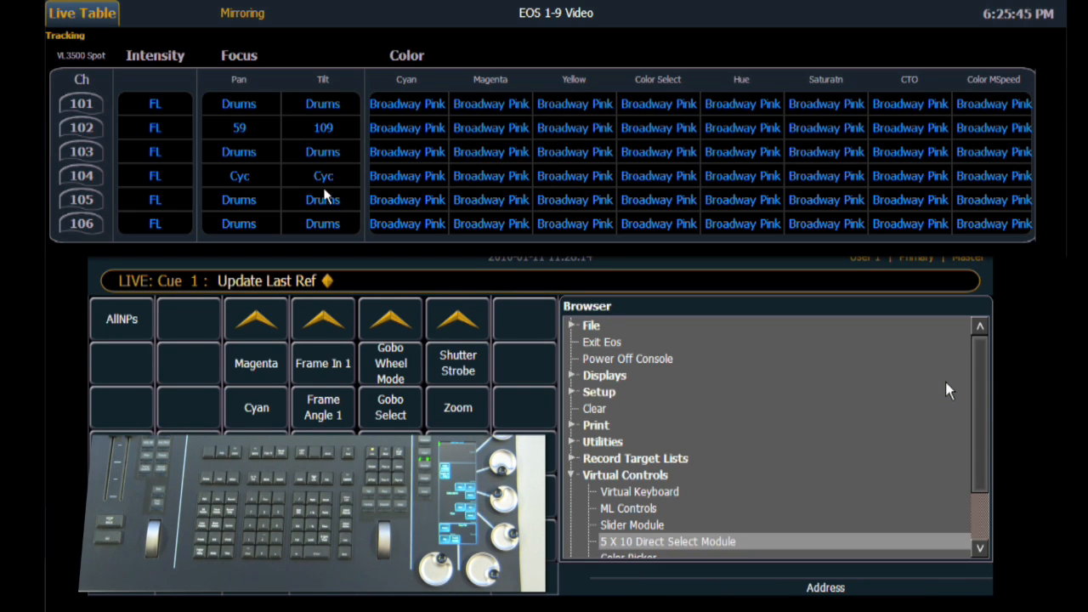
mouse_move(262, 154)
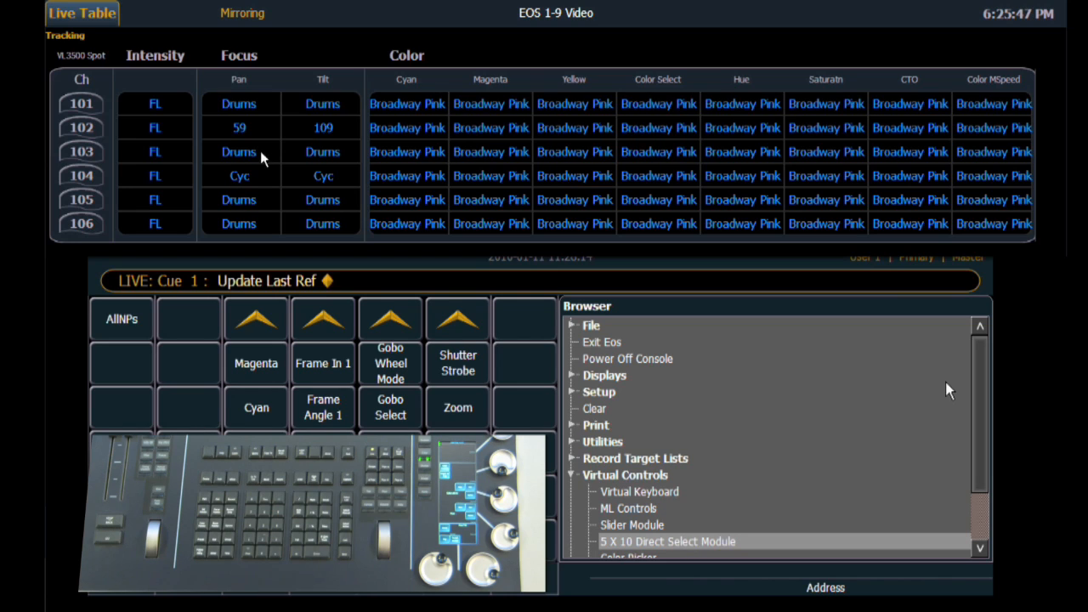
mouse_move(302, 185)
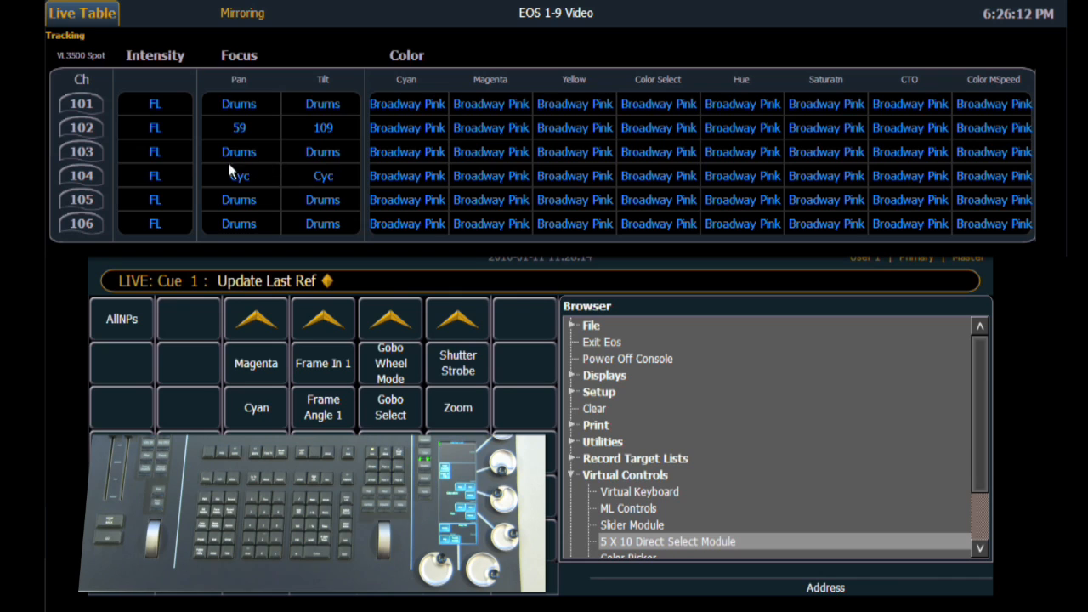
mouse_move(280, 174)
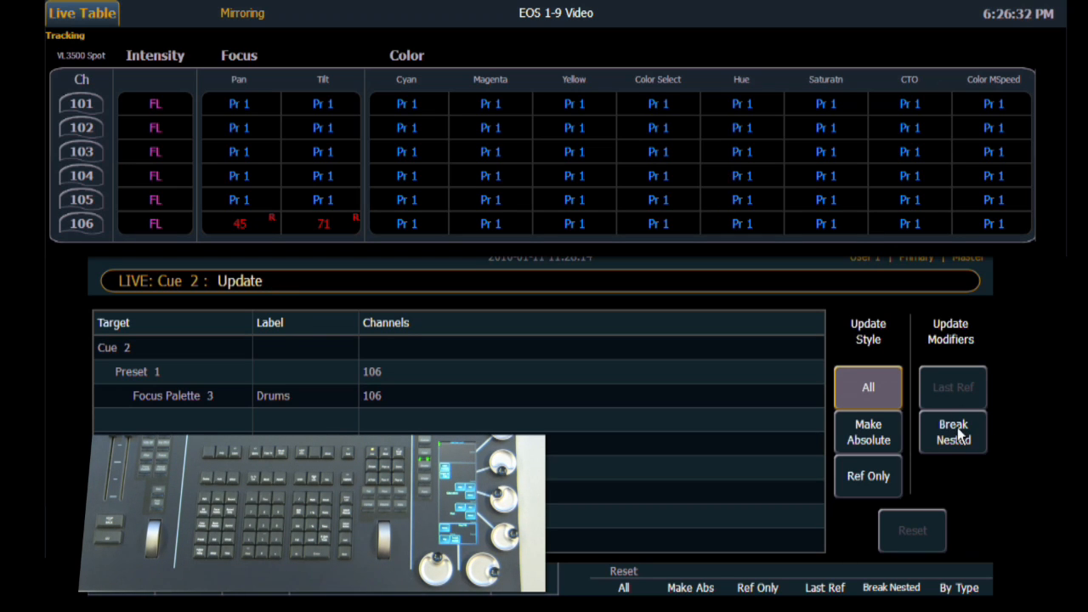
- Update Cue 2 with Break Nested so channel 106's position is stored in Preset 1
left_click(953, 431)
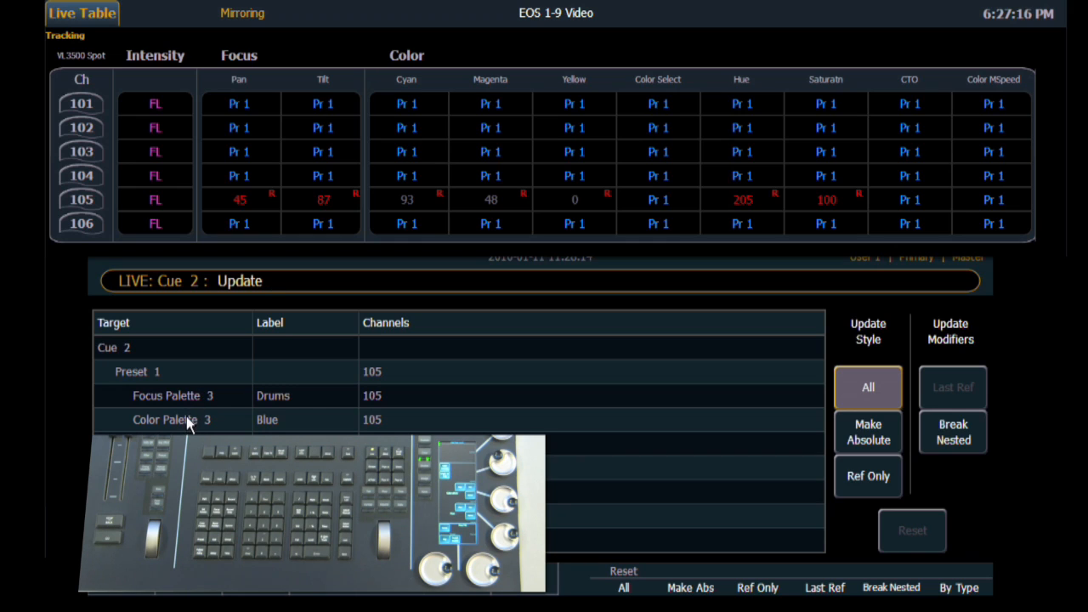
- Update channel 105 through Preset 1, excluding Color Palette 3, then resetting and excluding Focus Palette 3
left_click(168, 420)
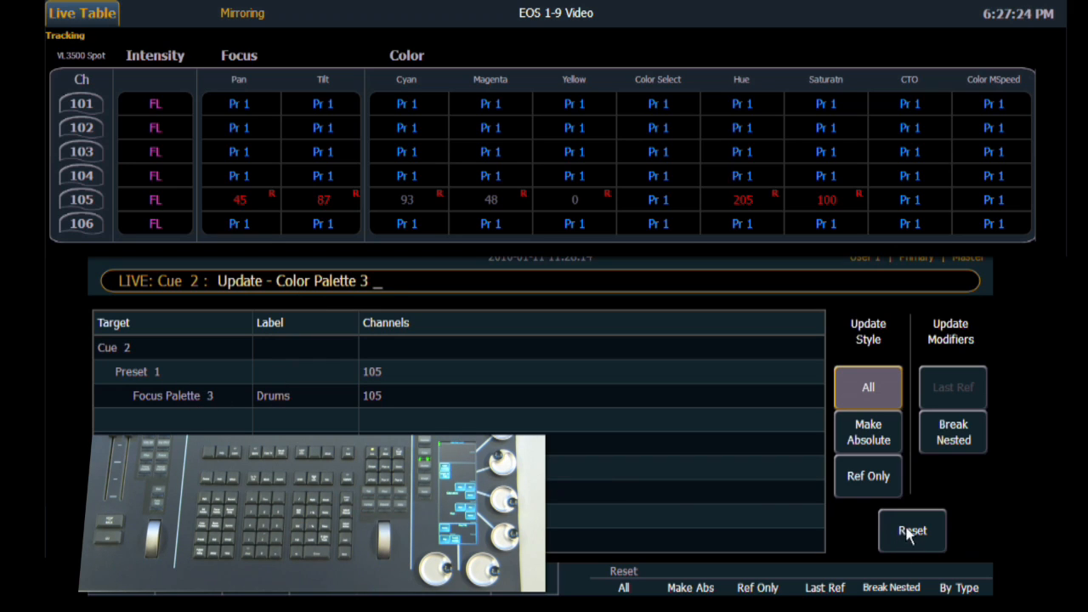
left_click(912, 530)
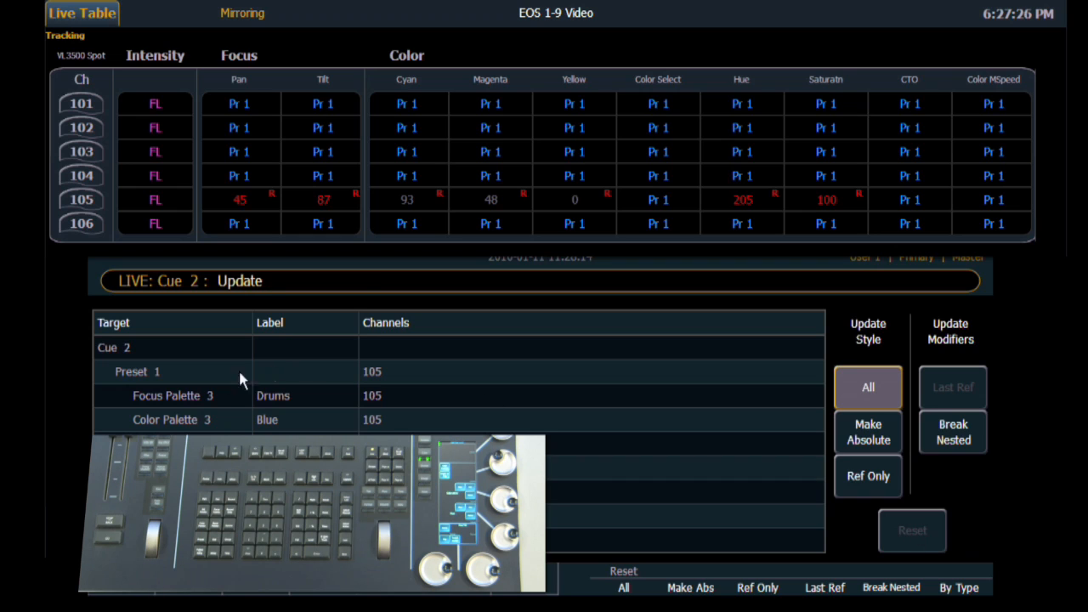
left_click(173, 396)
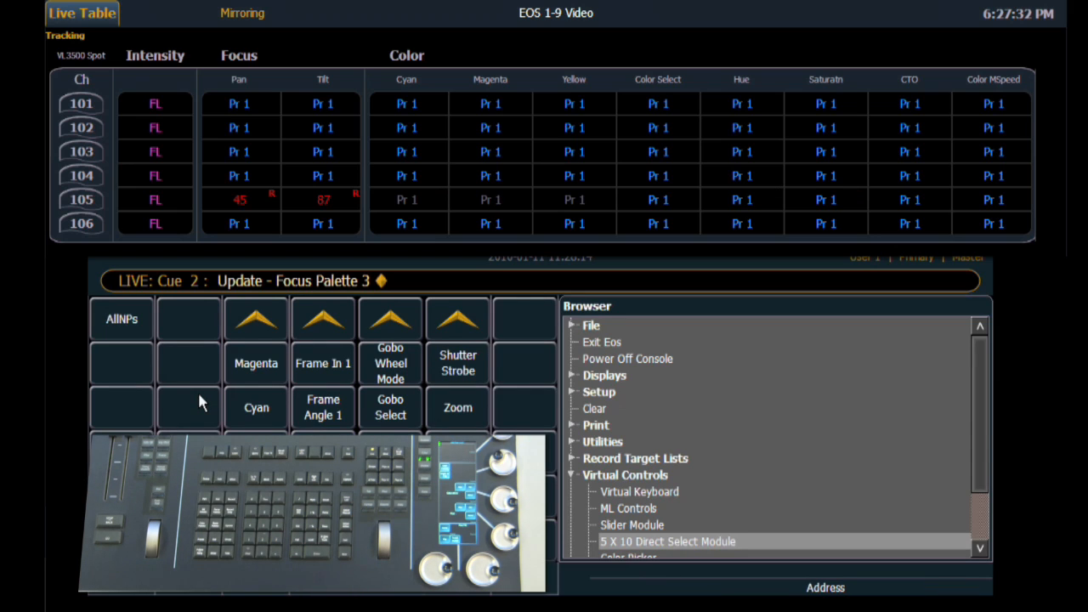
mouse_move(708, 6)
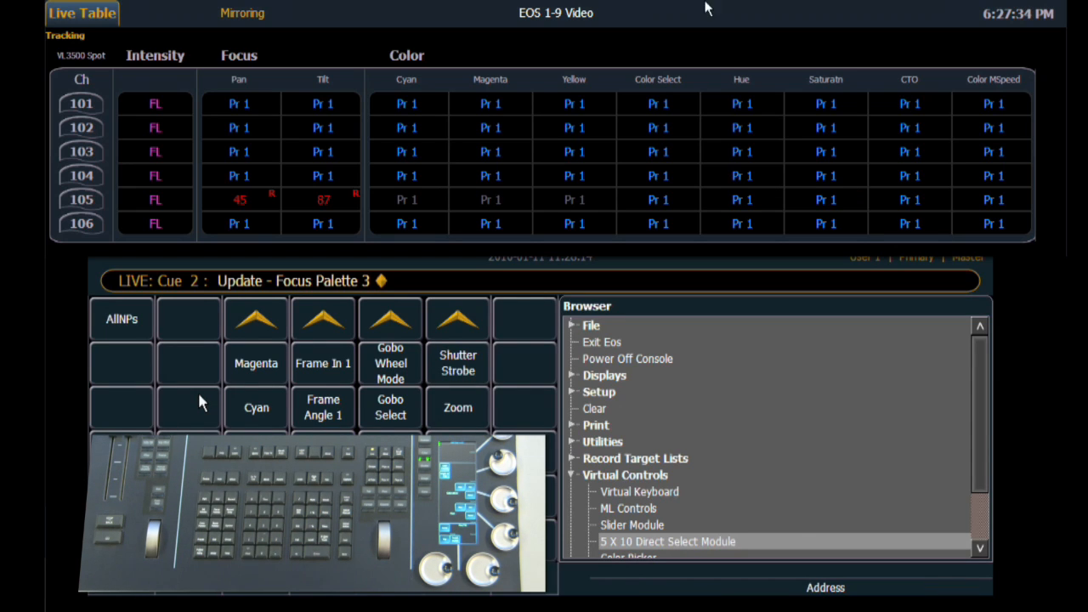
mouse_move(689, 230)
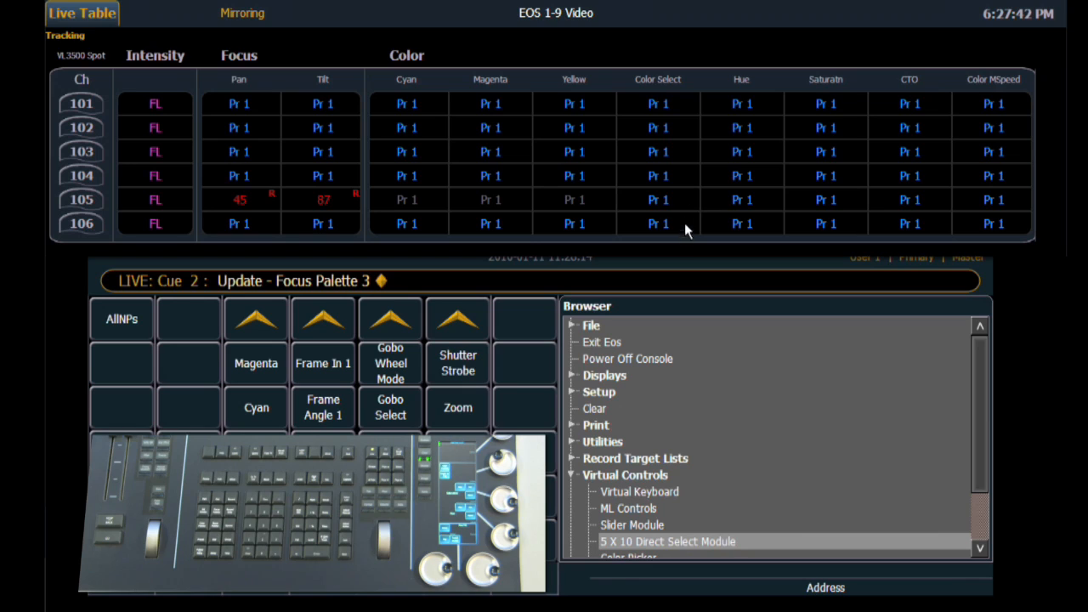
mouse_move(313, 210)
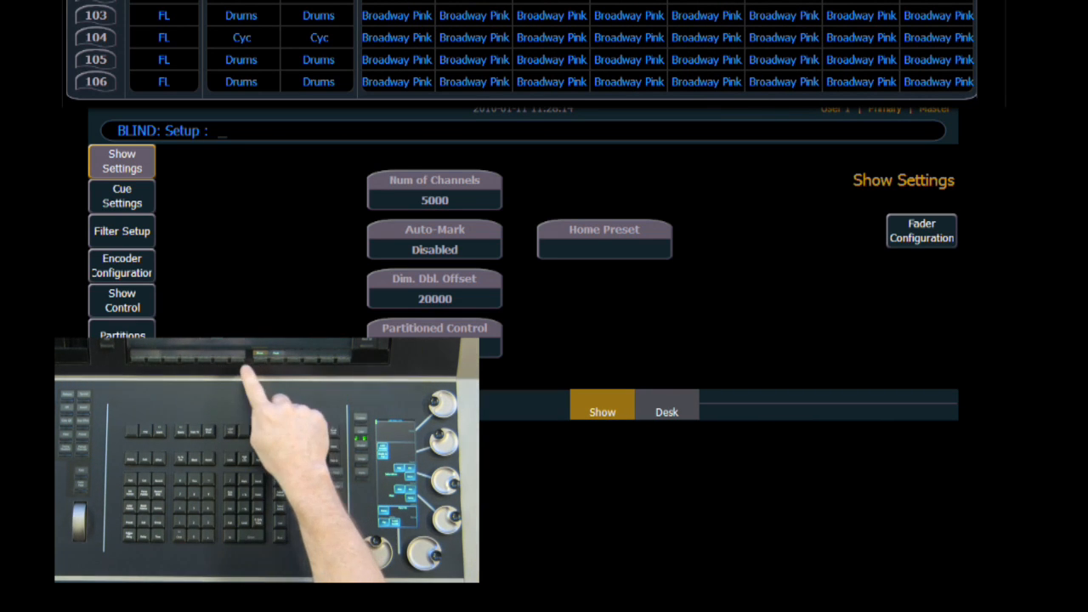
- In Desk Record Defaults, review the Update Mode choices and turn on Update Last Ref
left_click(666, 412)
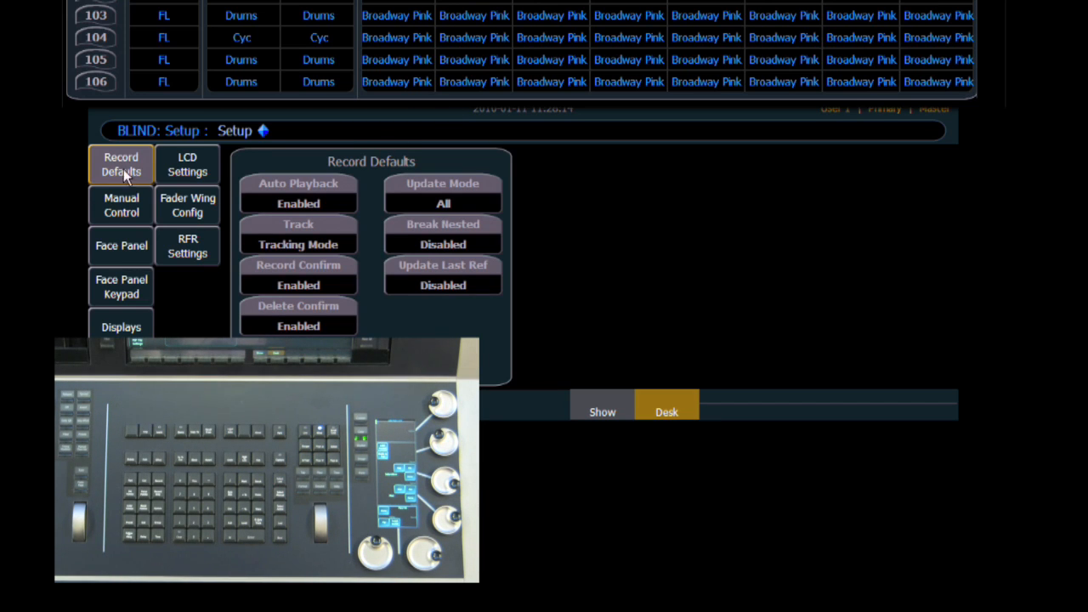
mouse_move(328, 161)
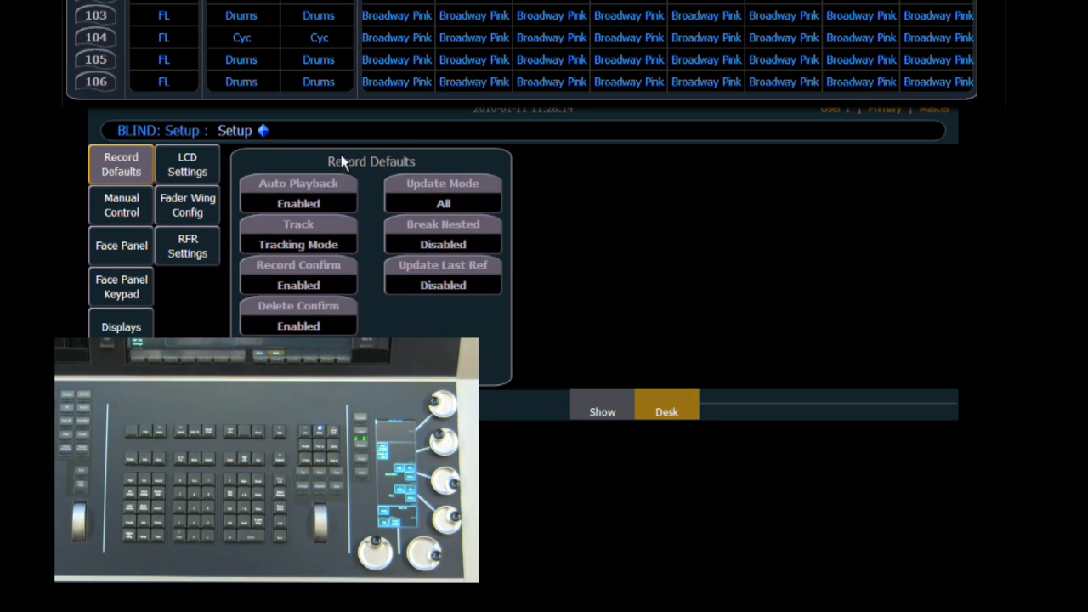
mouse_move(467, 199)
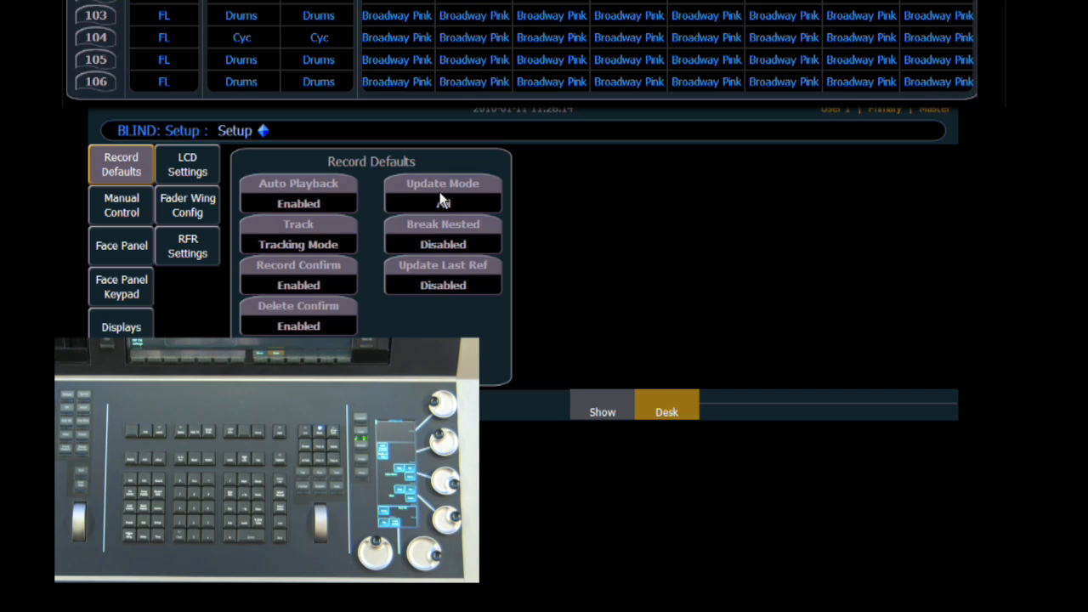
left_click(442, 193)
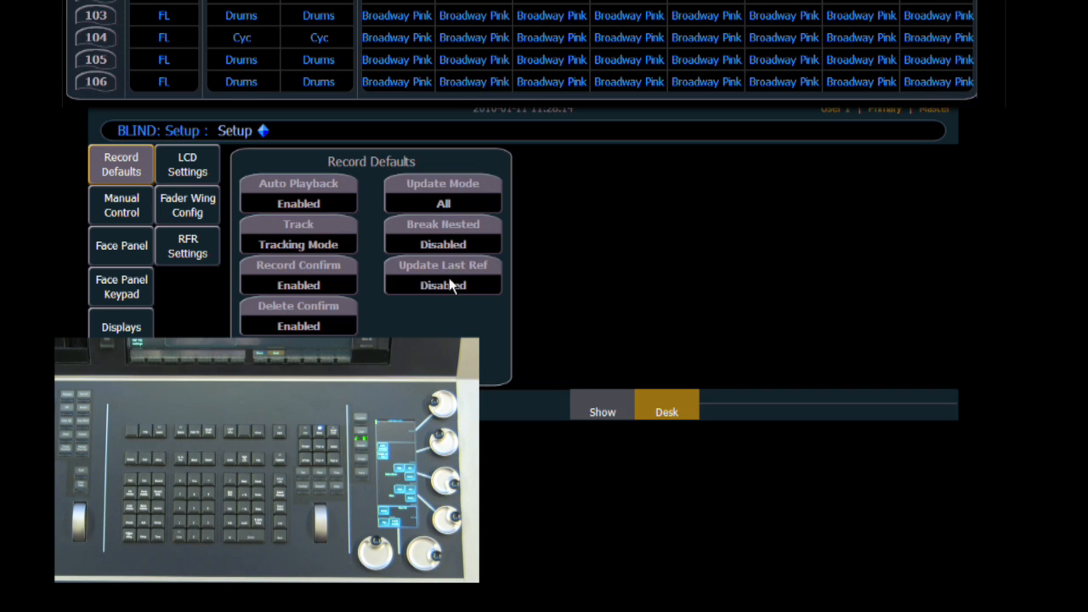
left_click(442, 274)
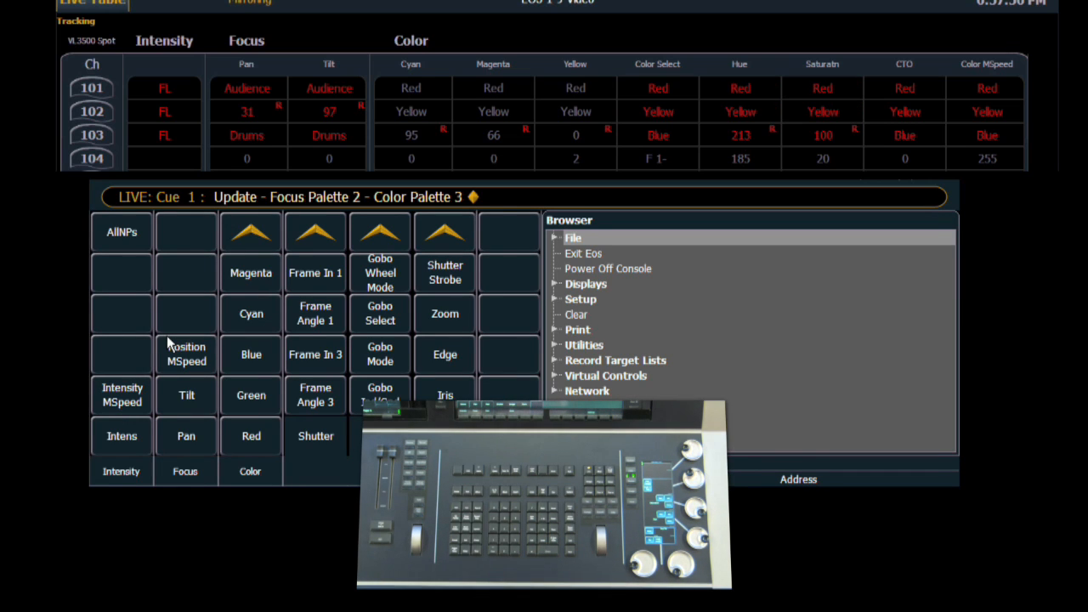
mouse_move(242, 120)
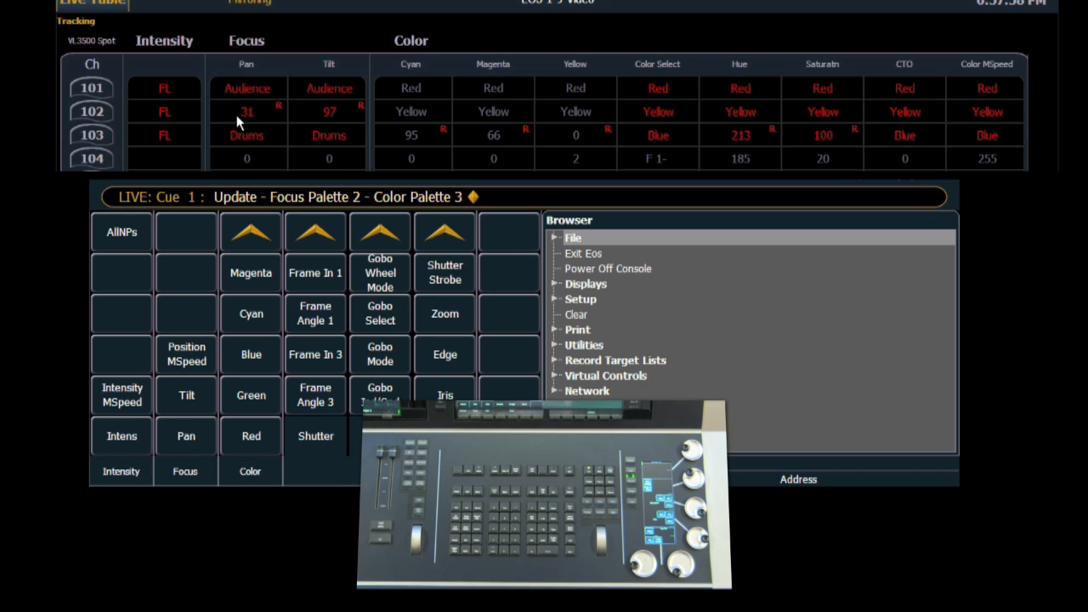
mouse_move(679, 144)
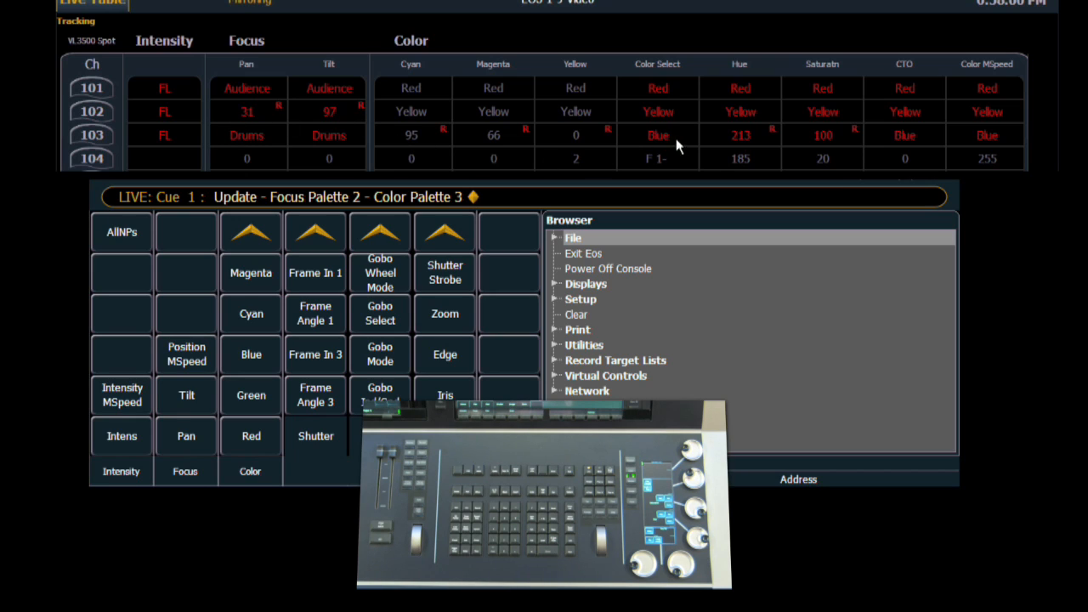
mouse_move(280, 10)
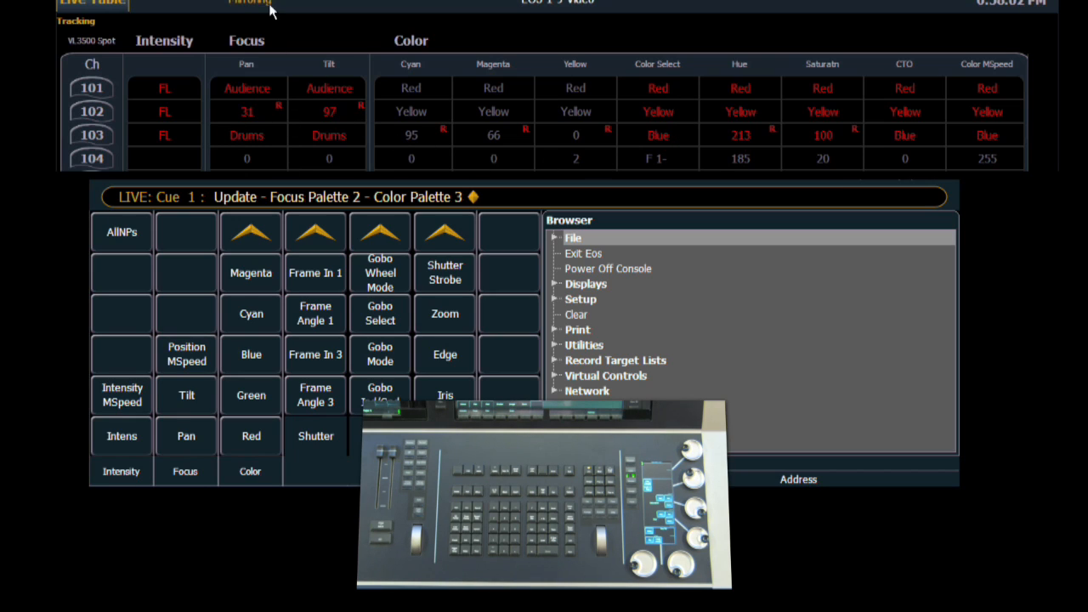
mouse_move(274, 102)
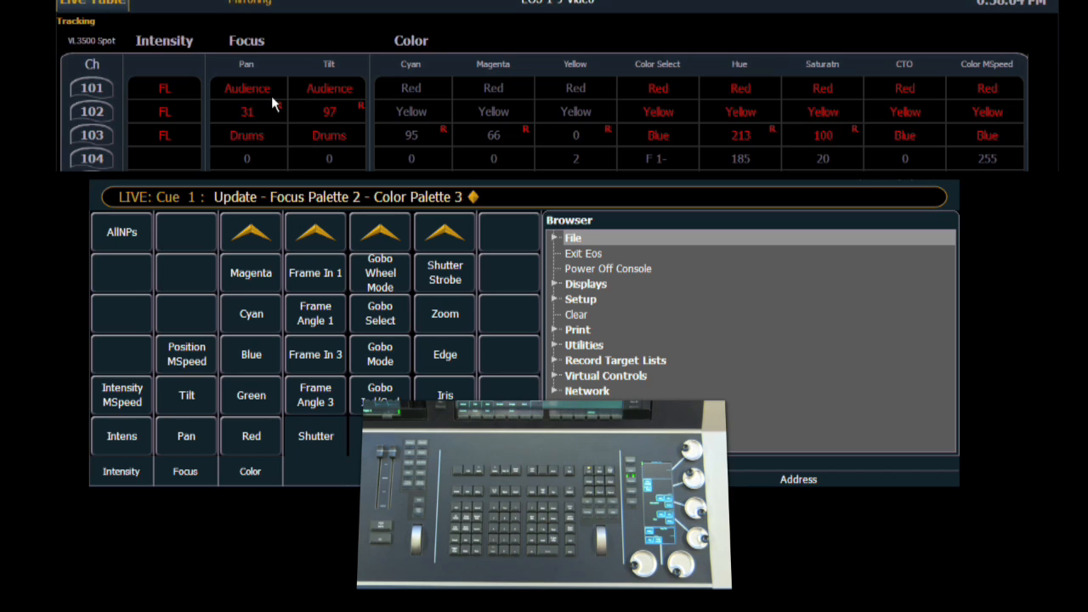